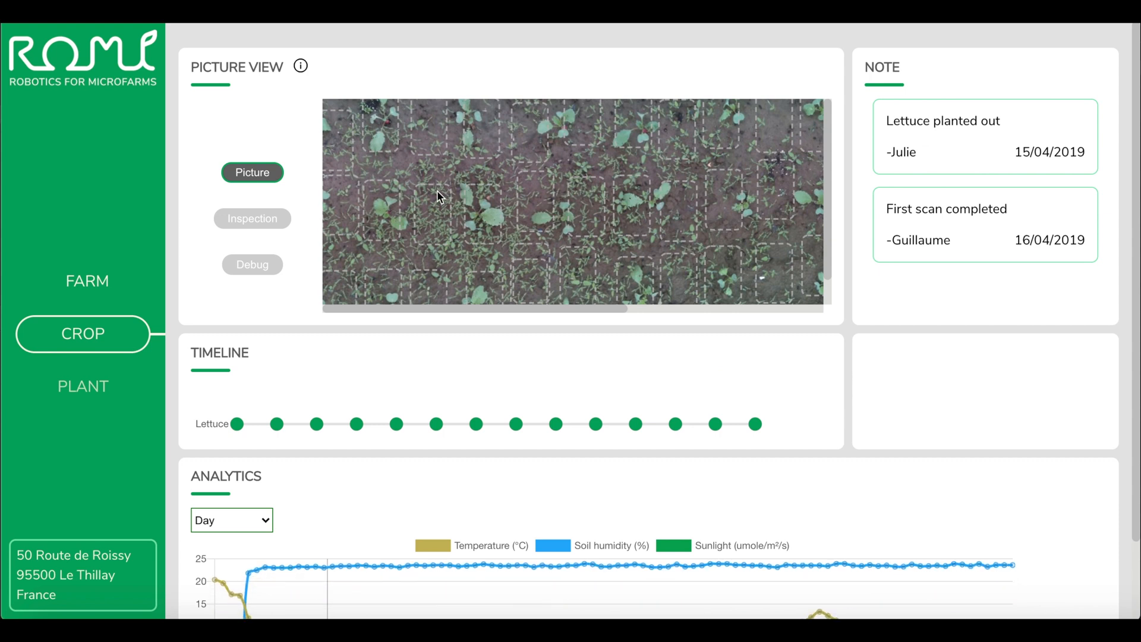
Switch the lettuce bed picture to the black-and-white Inspection segmented mask.
click(252, 218)
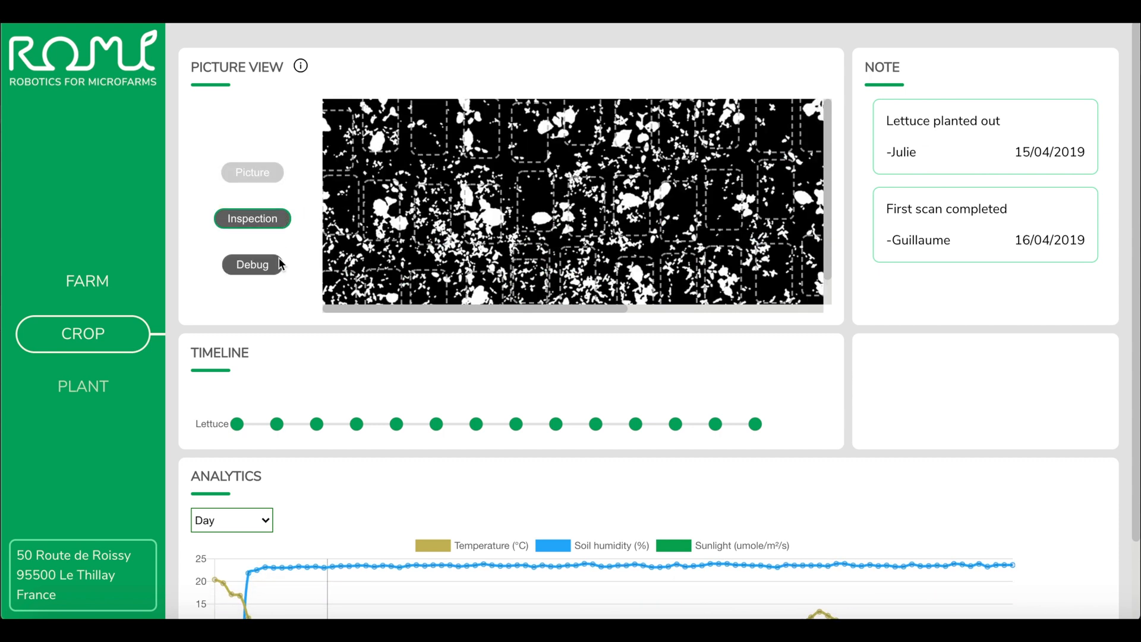